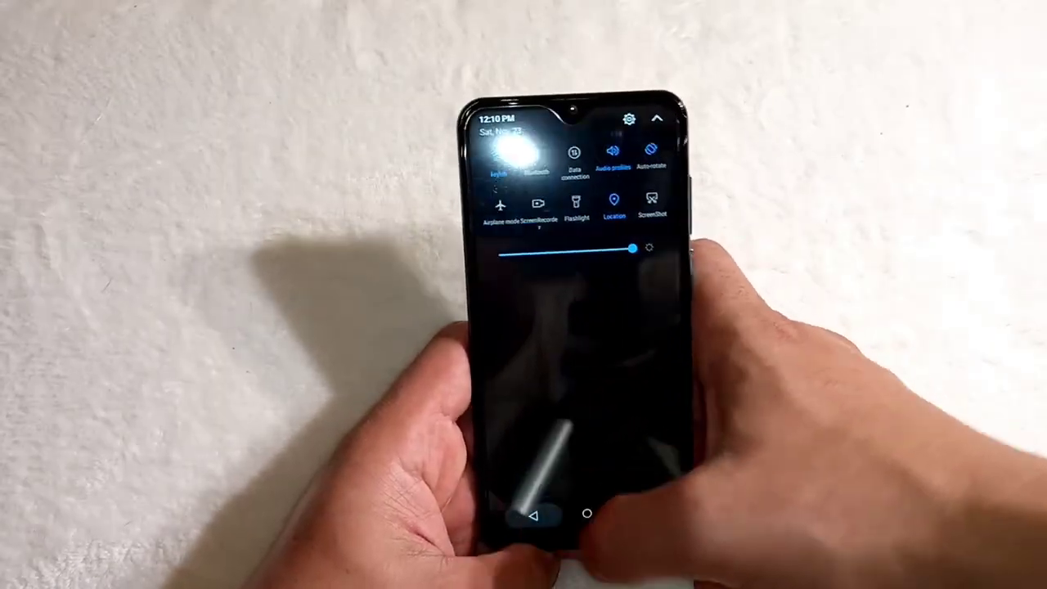
Go from the quick settings gear into Settings and reach the Display page.
click(628, 118)
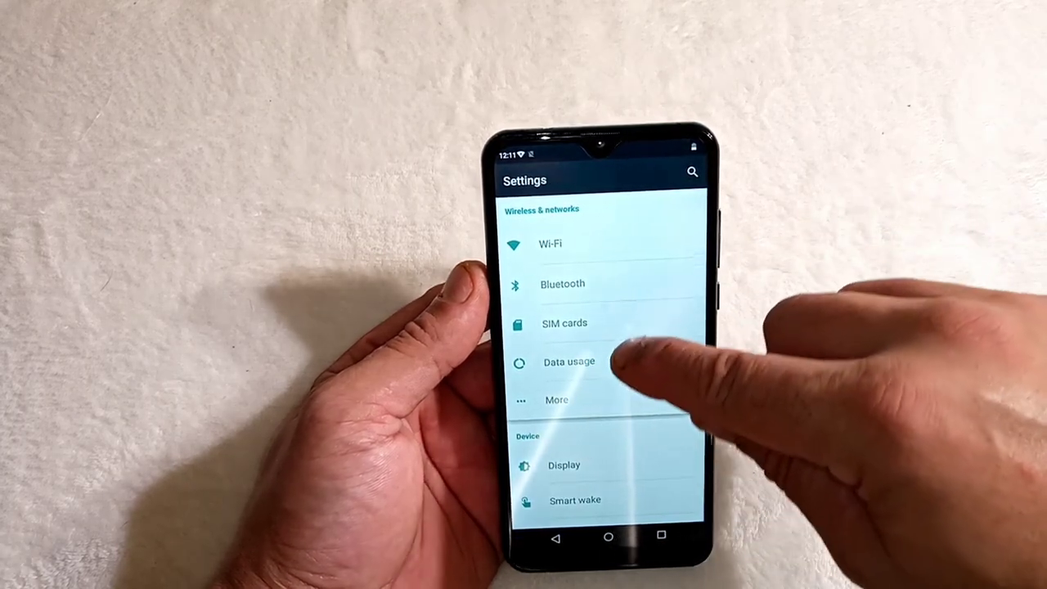
click(557, 399)
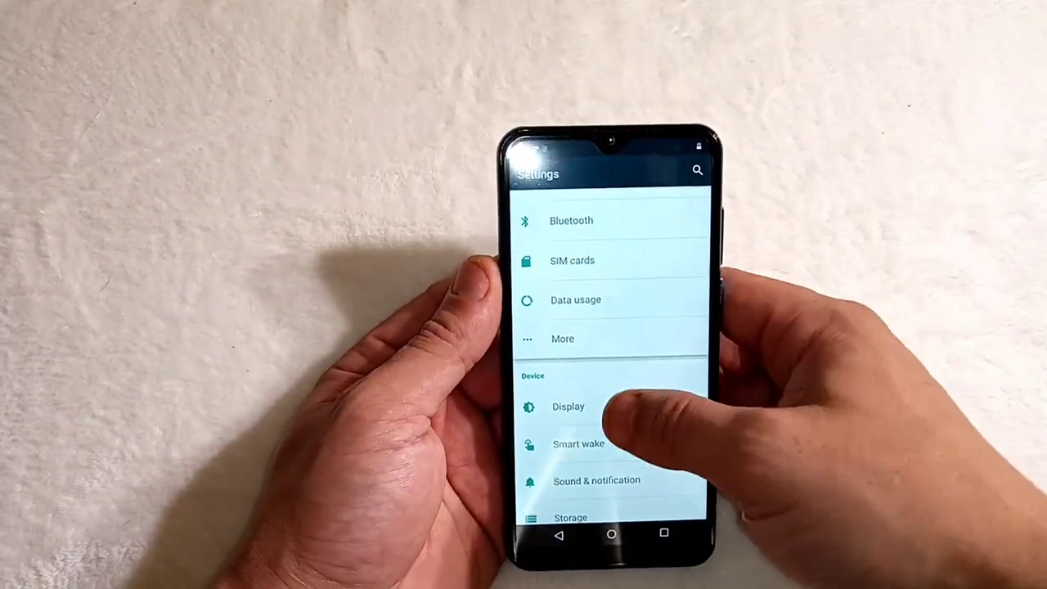
click(568, 406)
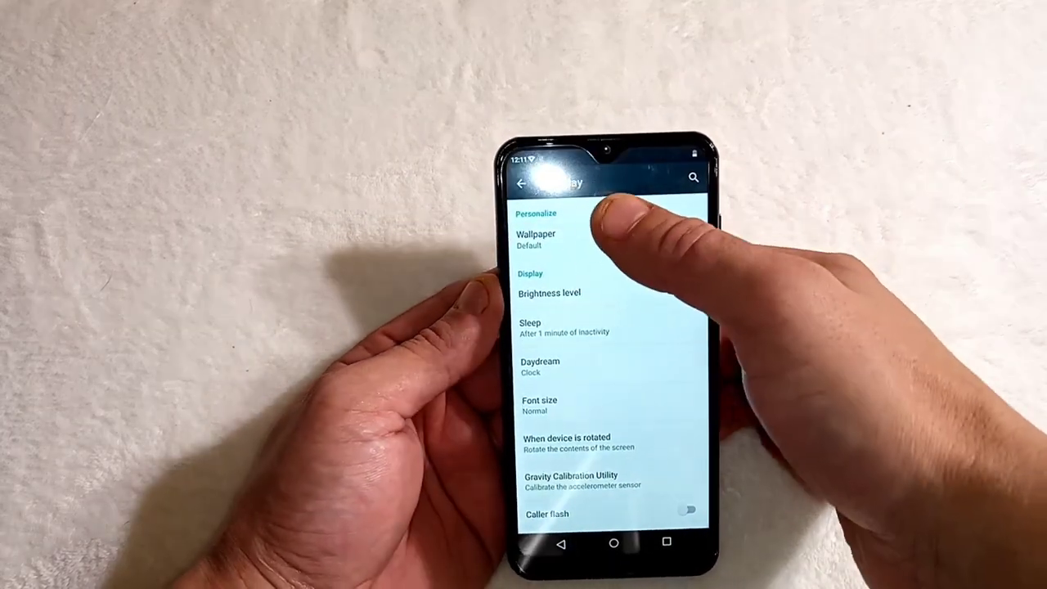
View the Choose wallpaper from sources, then return to Display and show the Brightness level slider.
click(536, 239)
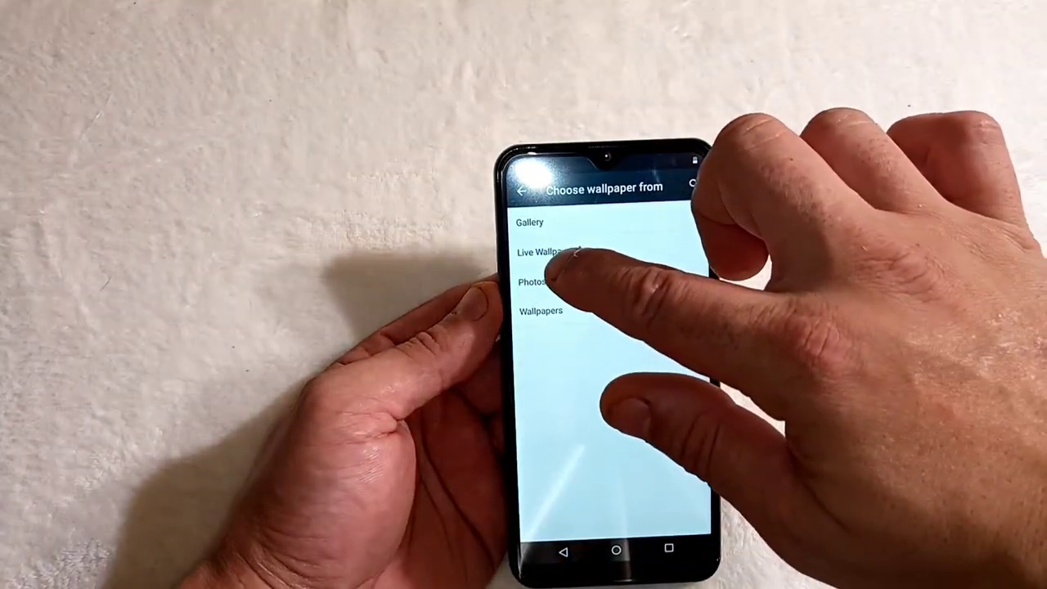
click(532, 281)
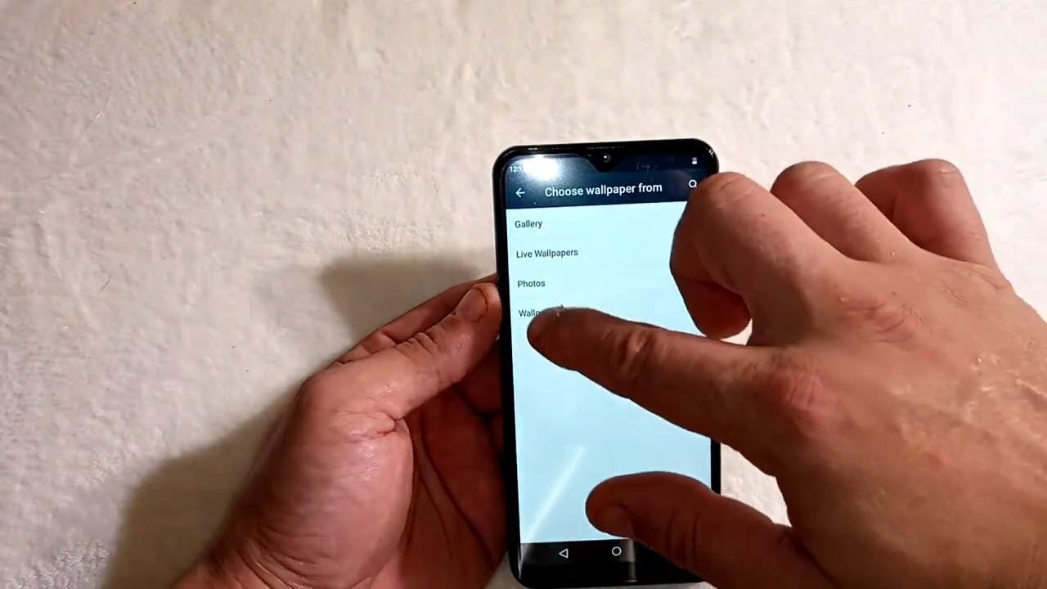
click(532, 314)
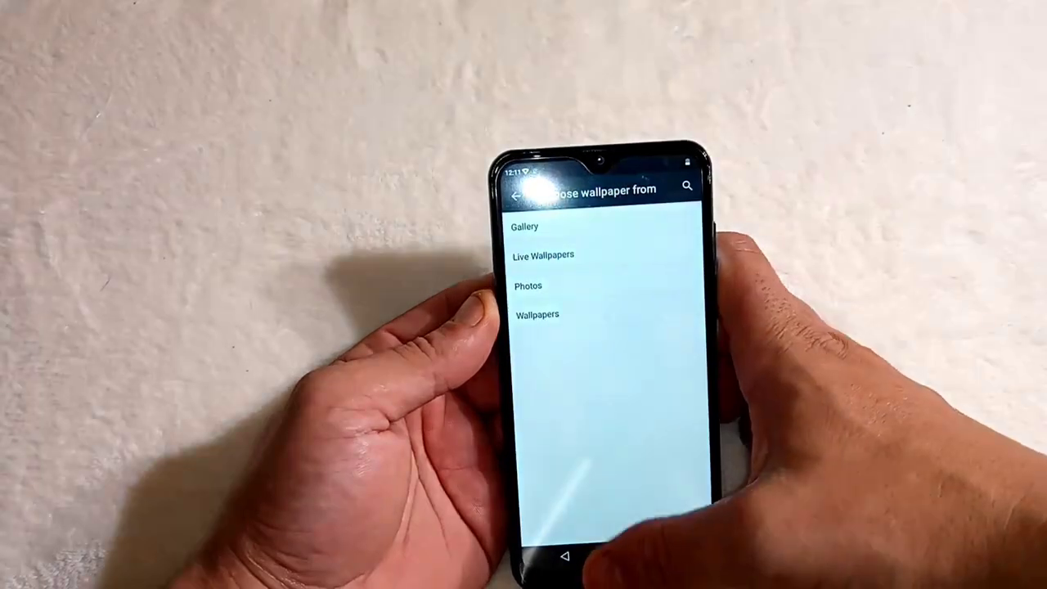
click(520, 190)
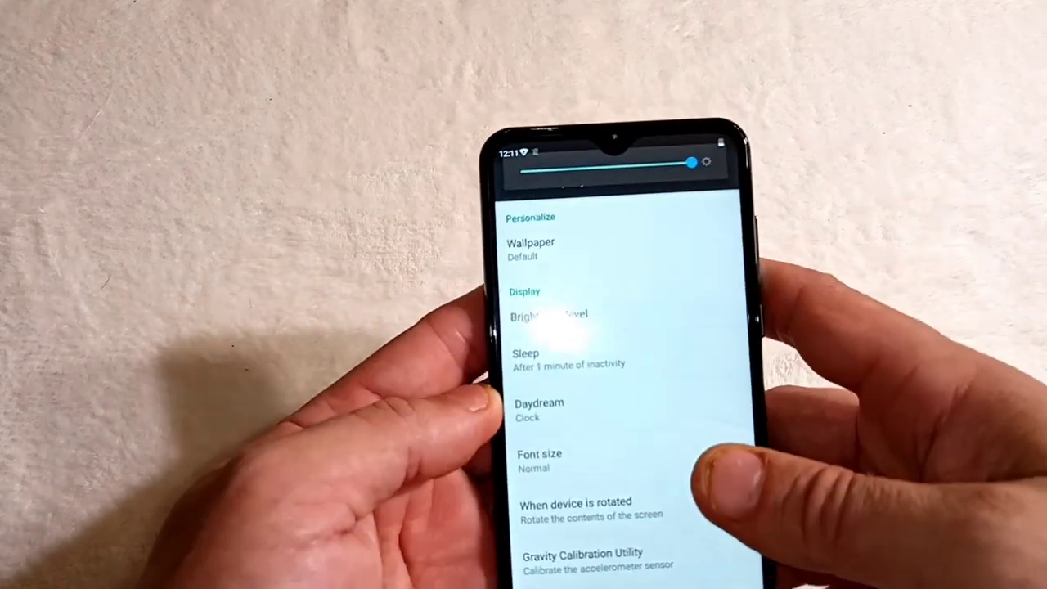
Set the Sleep timeout to 10 minutes, view the Daydream options, and return to the main list.
click(527, 358)
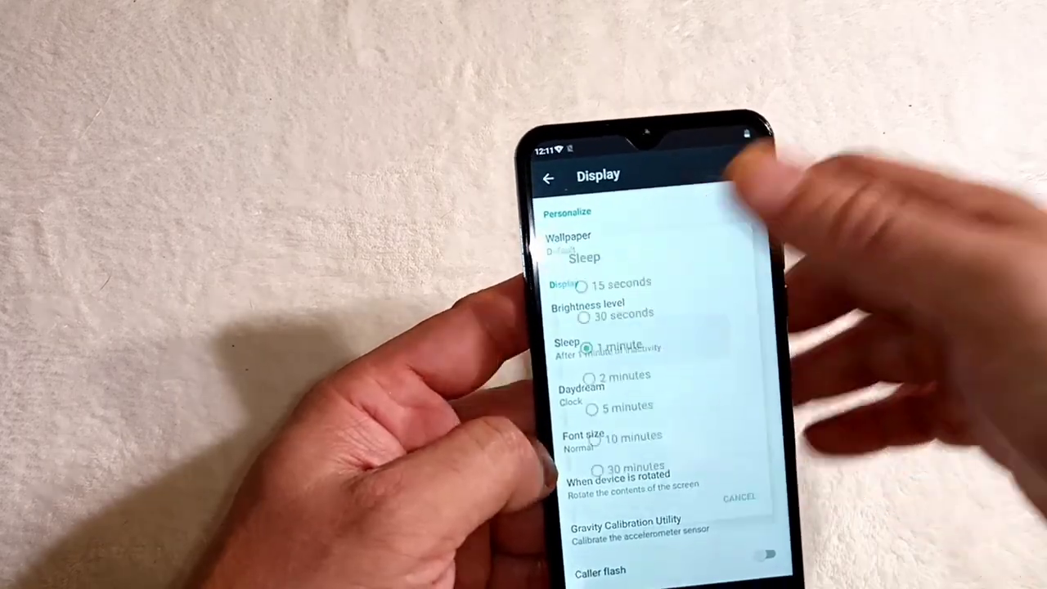
click(625, 375)
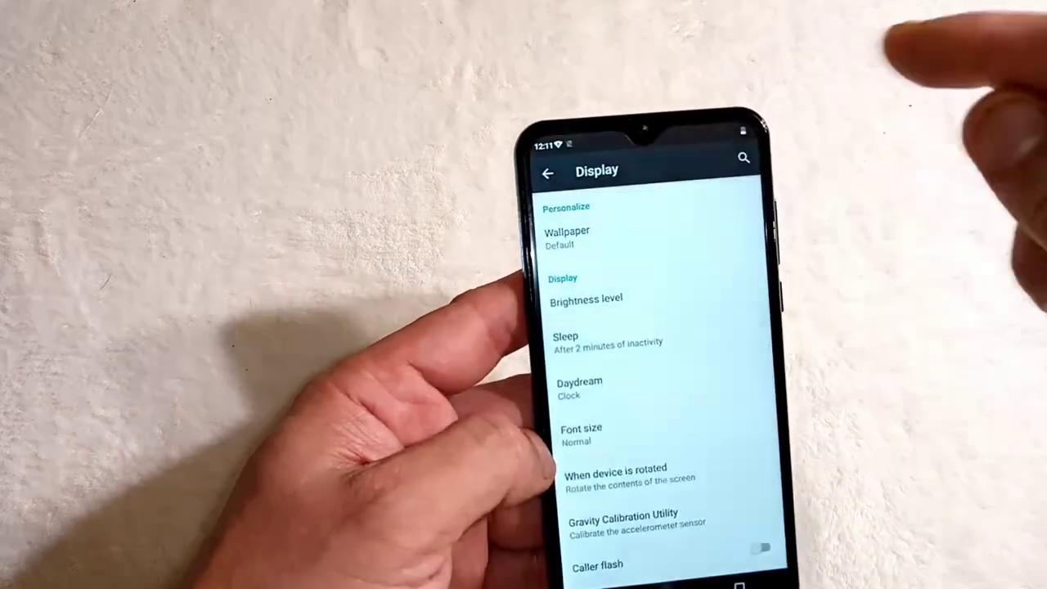
click(567, 339)
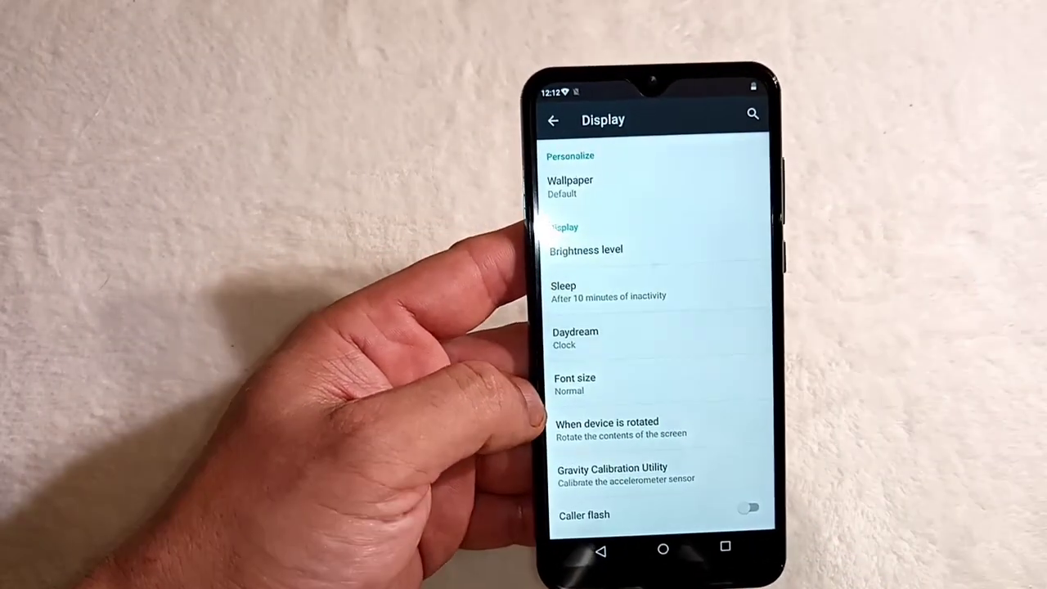
click(576, 337)
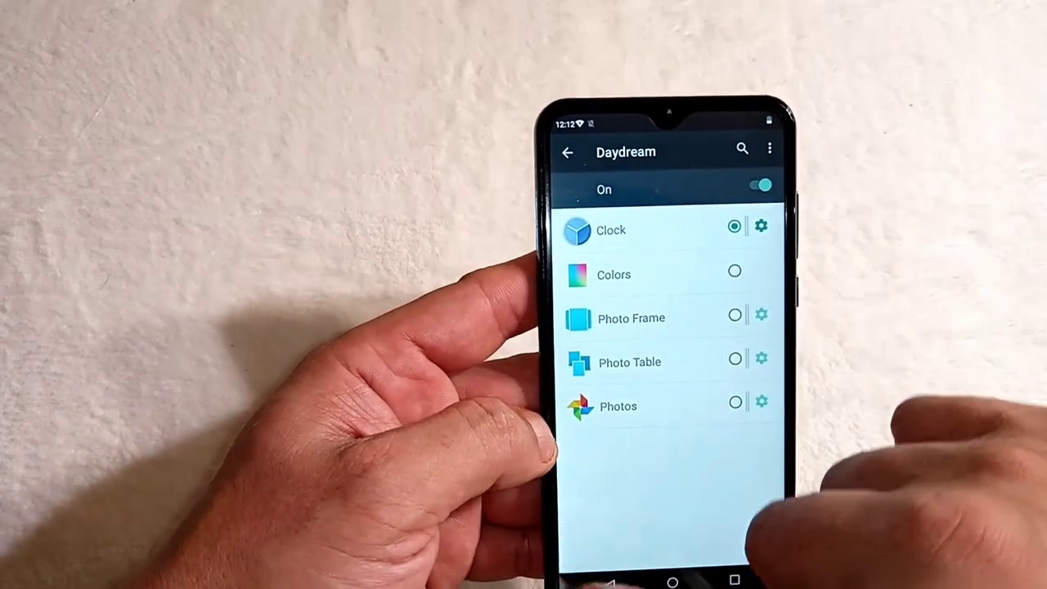
click(566, 152)
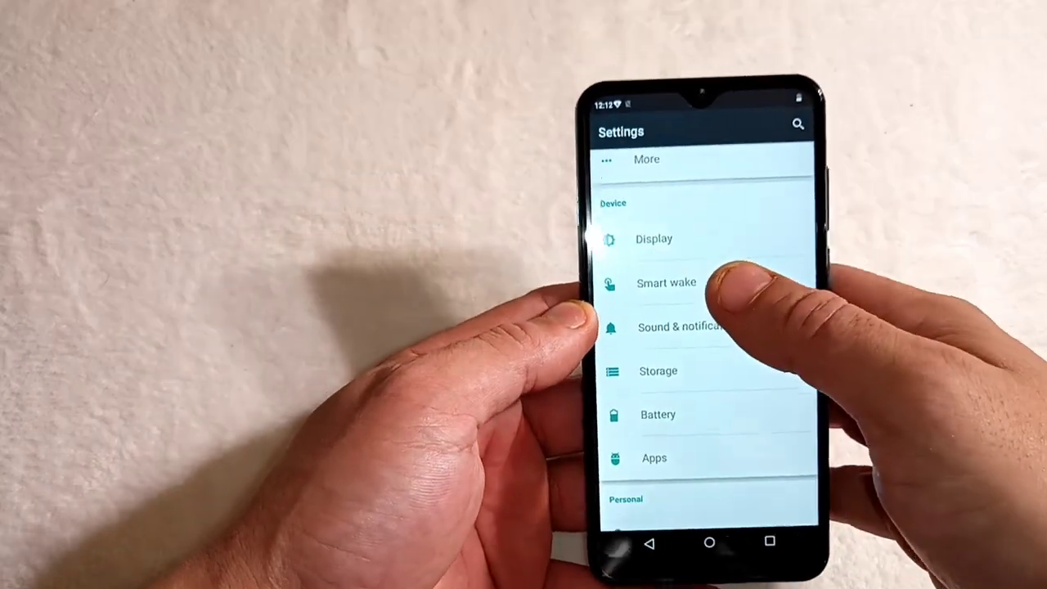
Review the Smart wake gesture shortcuts, then go to Sound & notification with its ringing profiles.
click(666, 281)
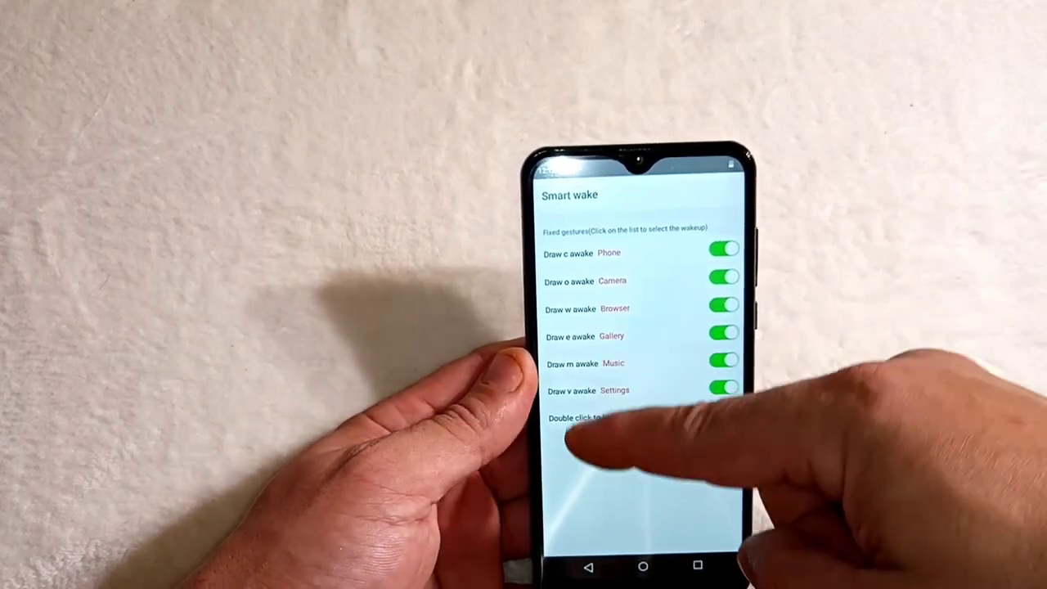
click(589, 566)
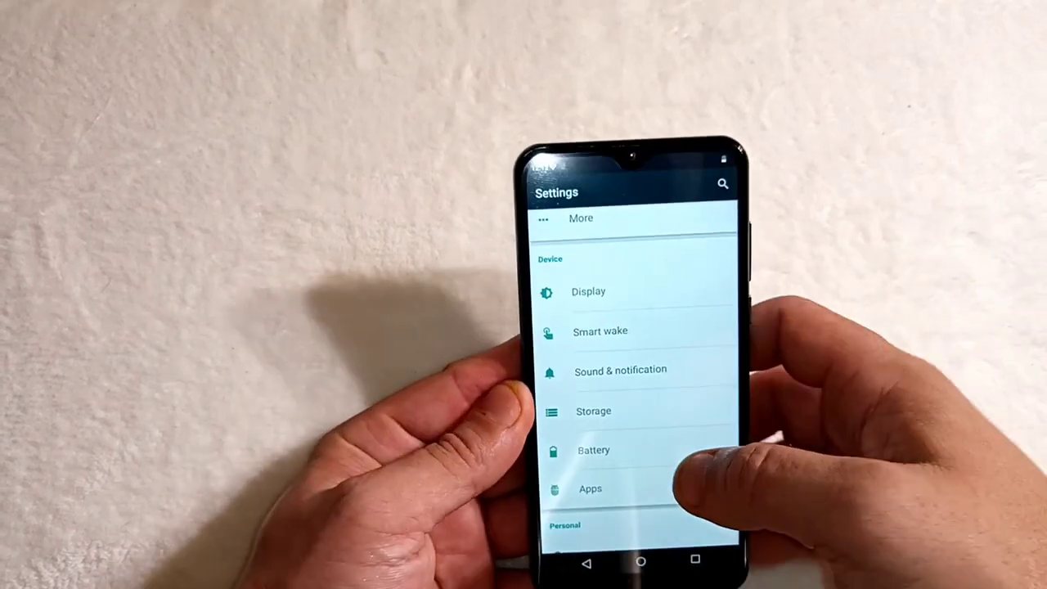
click(621, 370)
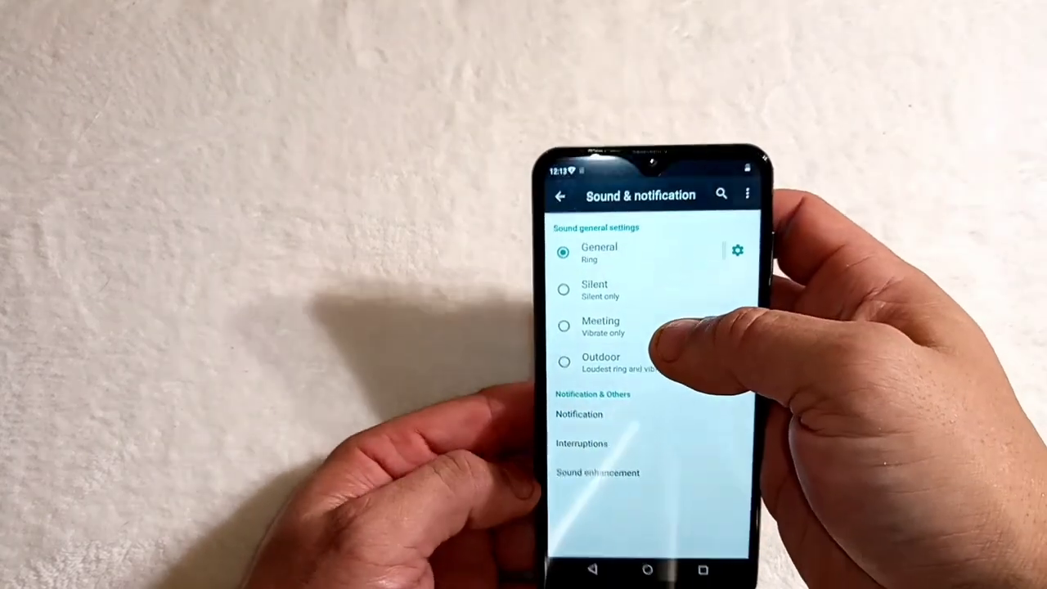
View the General profile's alarm and ring volume and system sound toggles, then back out to the main list.
click(736, 250)
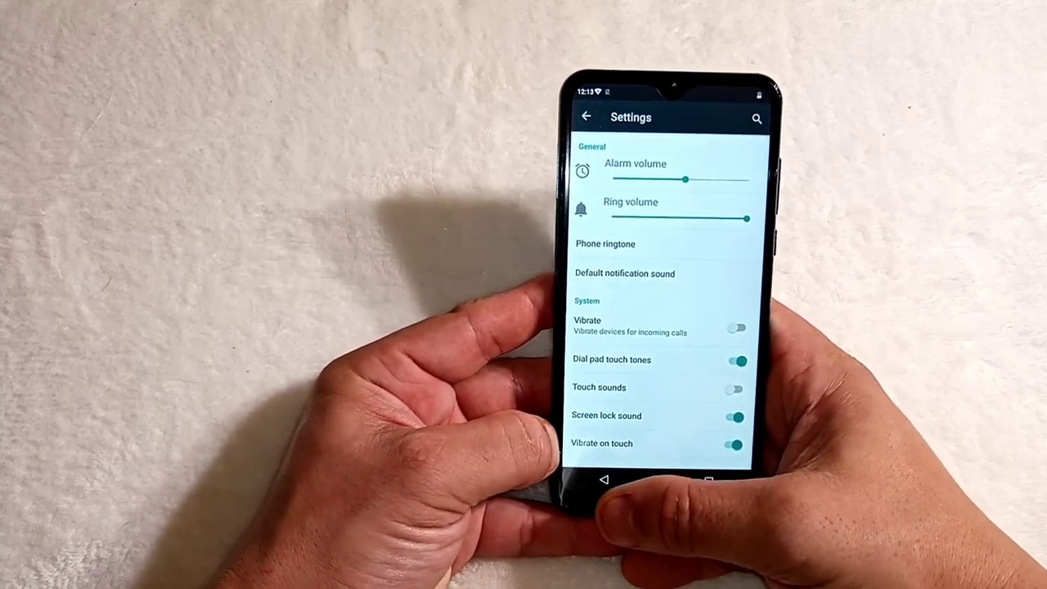
click(586, 116)
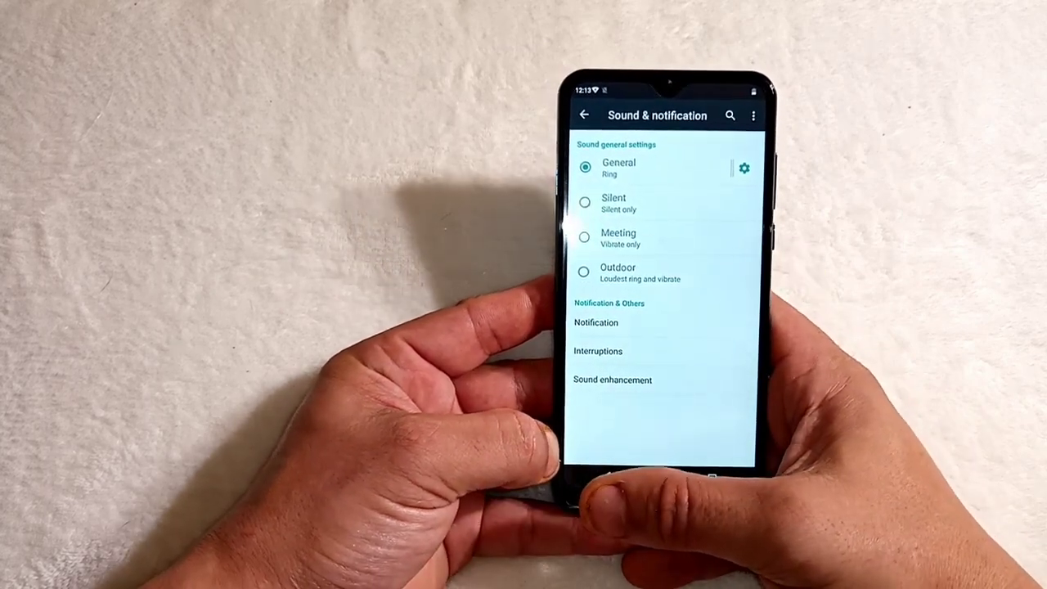
click(582, 114)
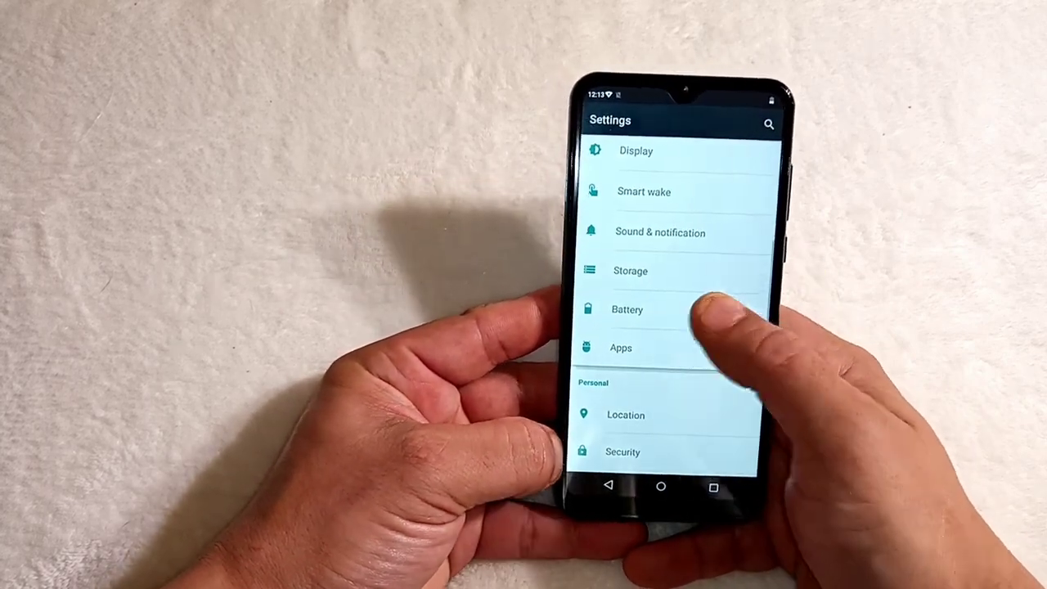
Check the installed Apps list and About phone details (model, Android version, storage), then go Home.
click(629, 309)
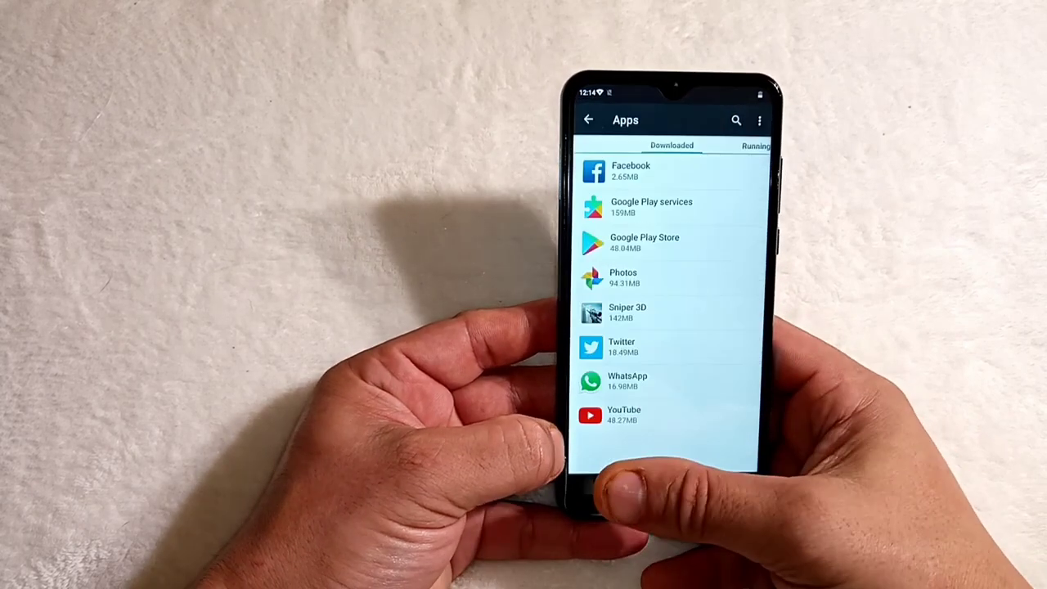
click(587, 120)
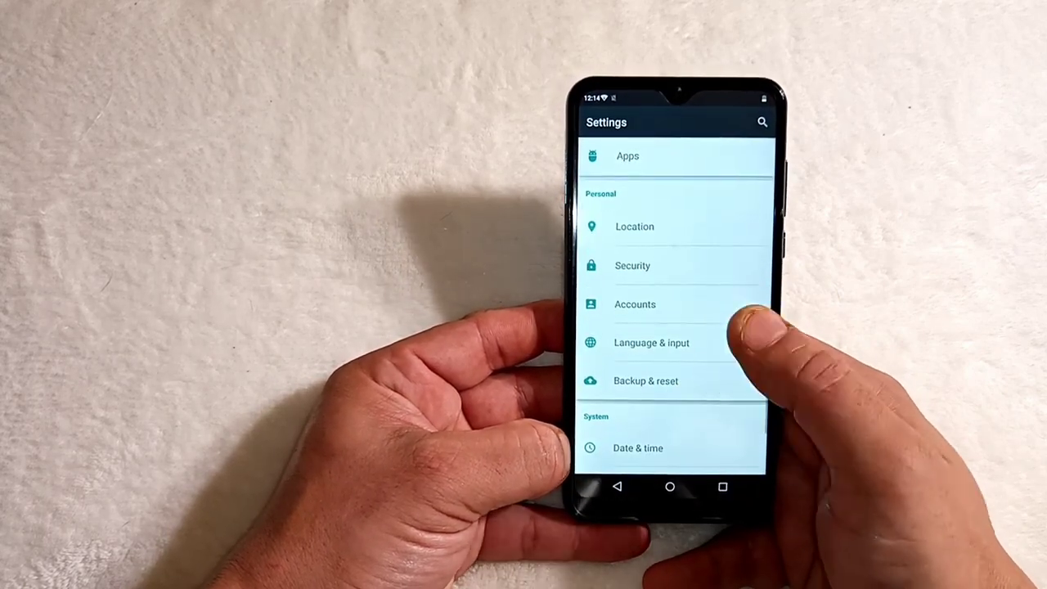
scroll(down, 3)
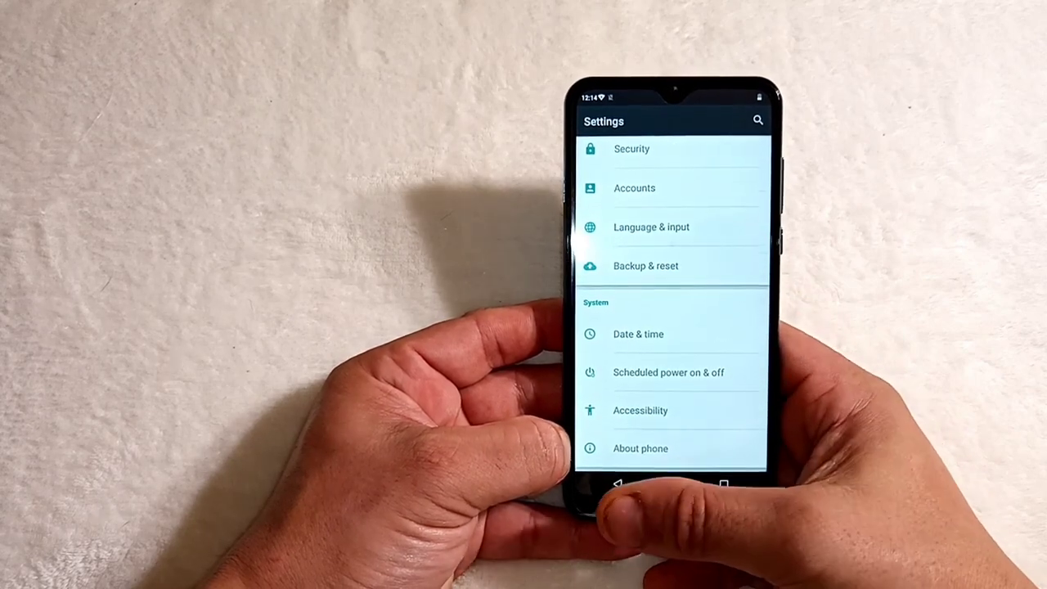
click(640, 448)
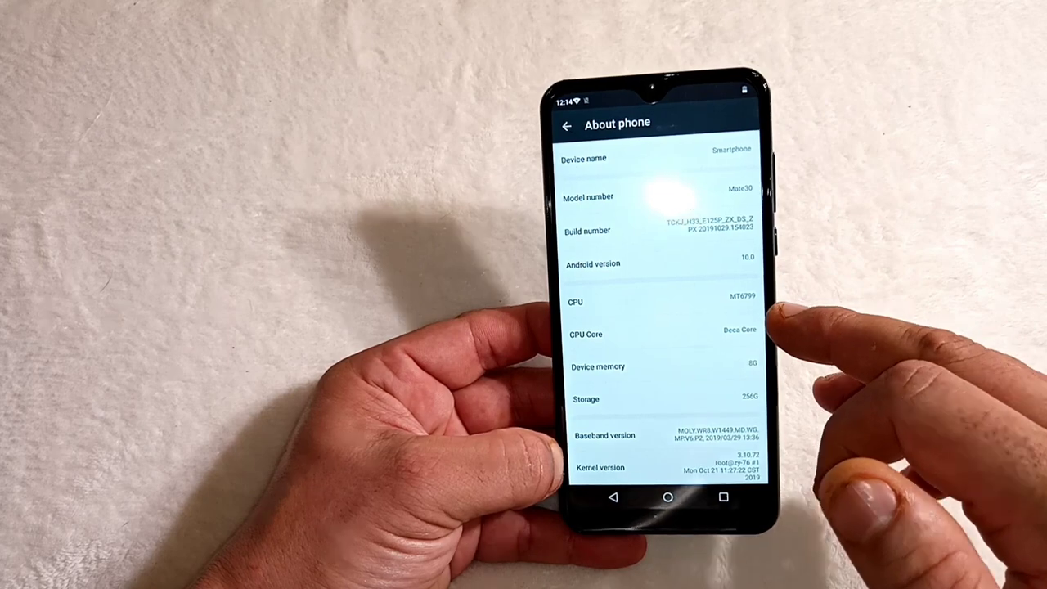
click(566, 124)
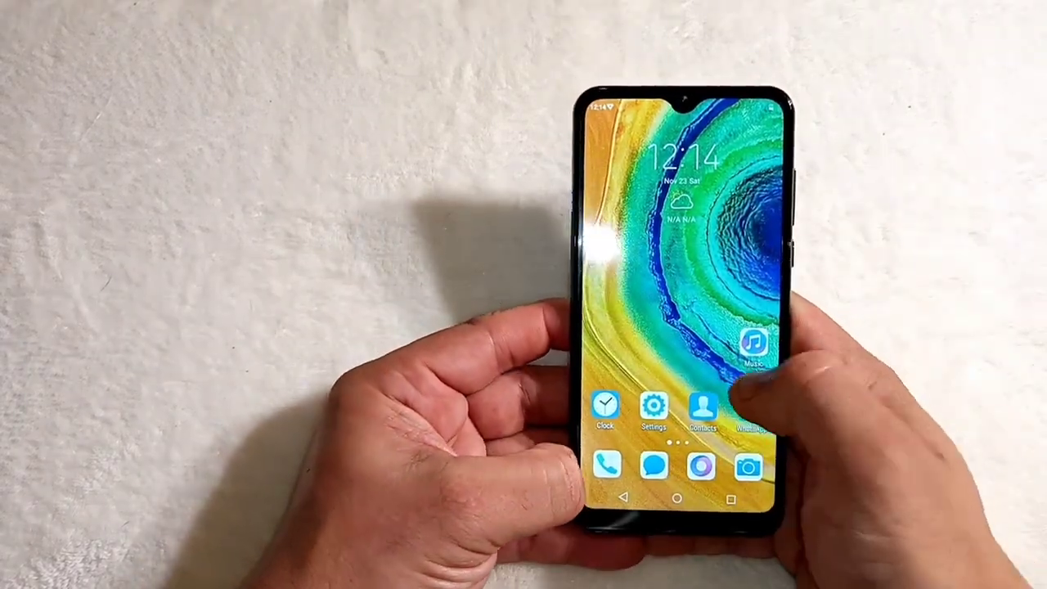
Under Security > Screen lock, draw the saved pattern to reach Choose screen lock, then leave it.
scroll(left, 3)
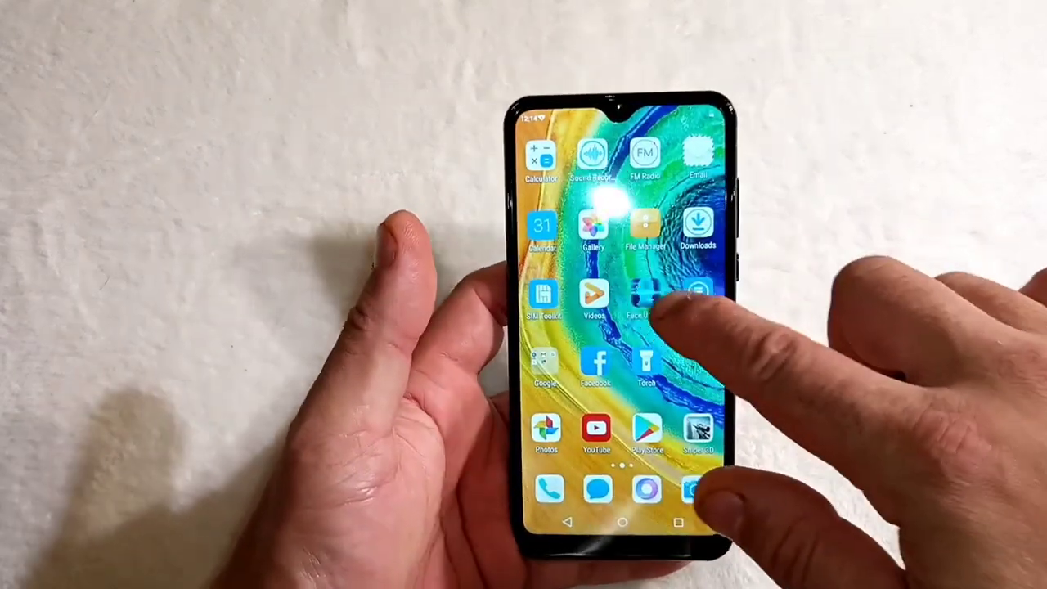
click(644, 298)
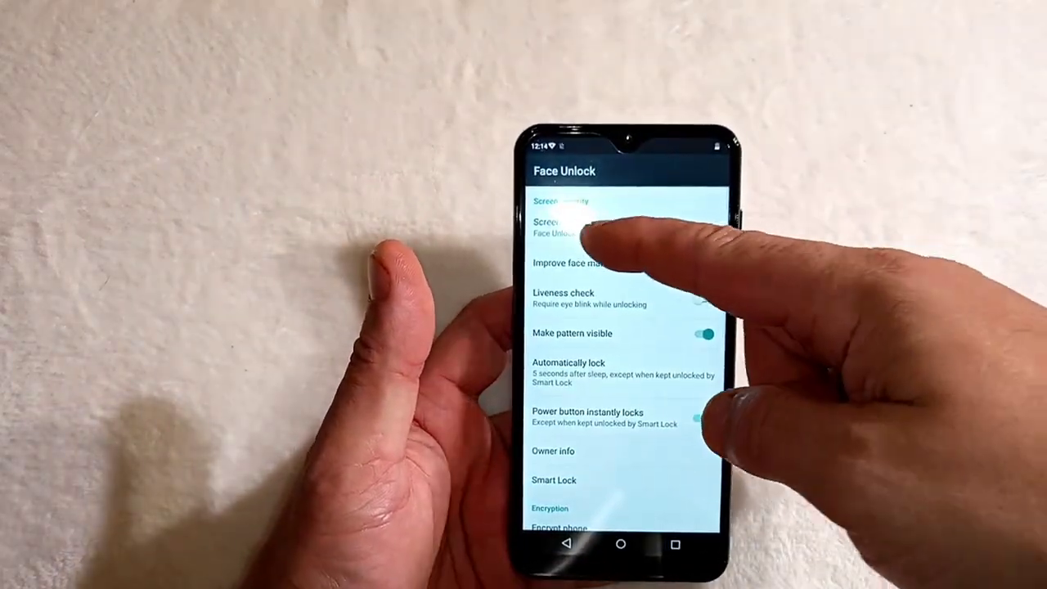
click(564, 227)
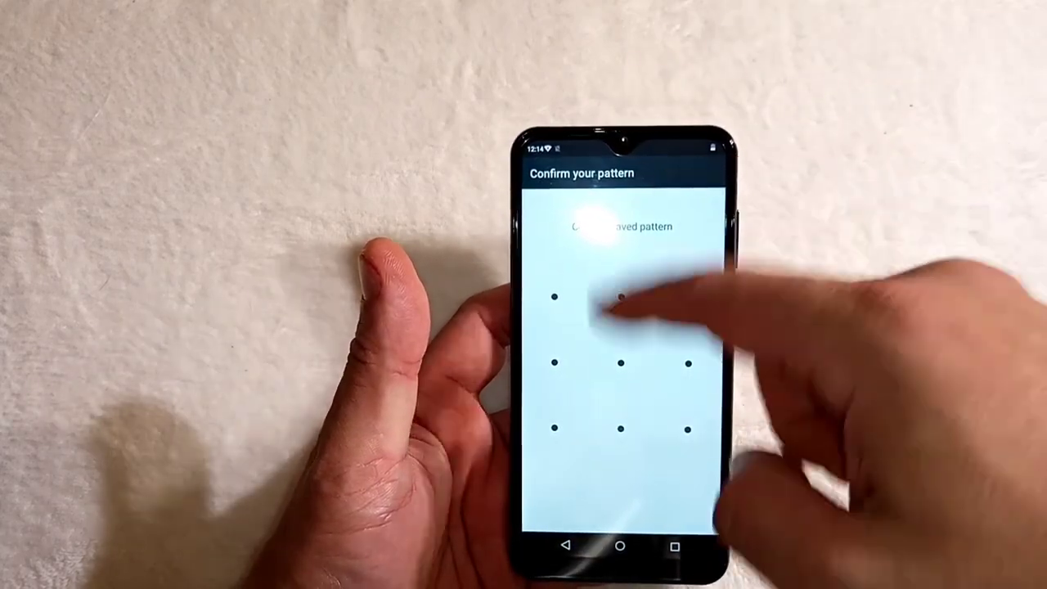
drag(555, 293, 686, 418)
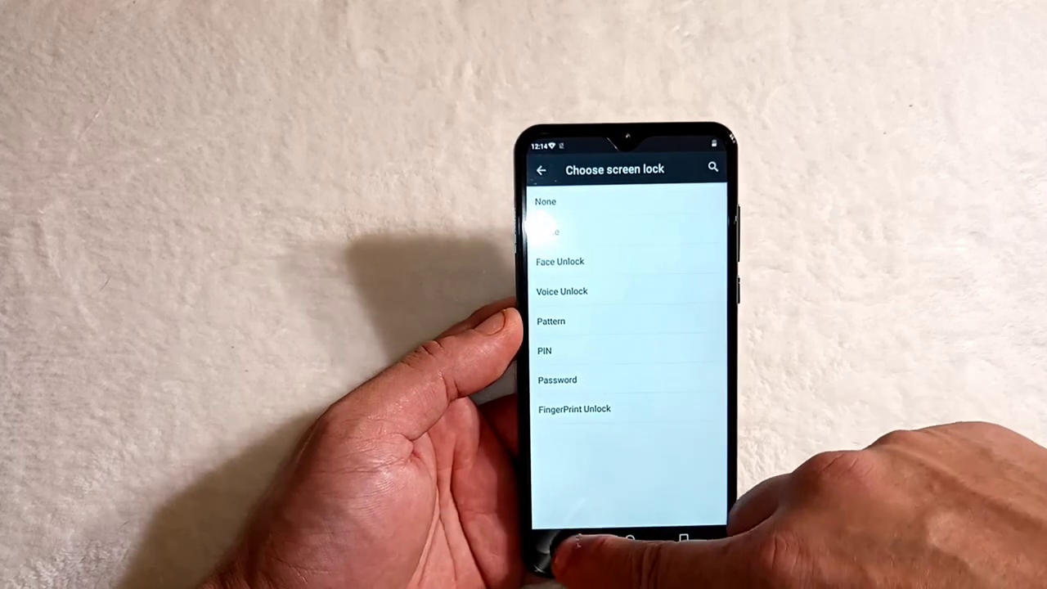
click(560, 262)
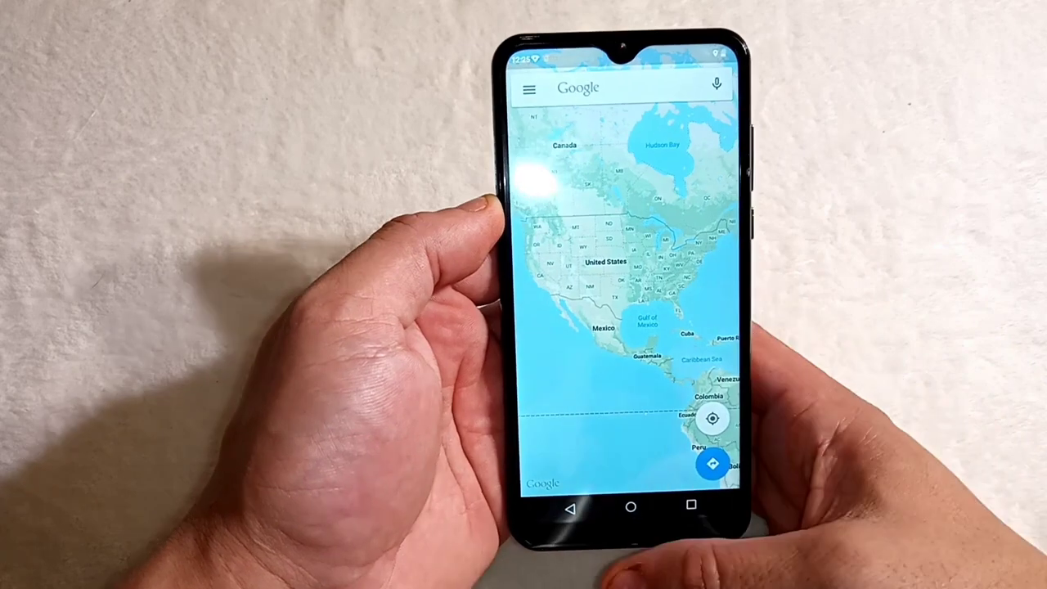
Launch the Maps app to show the North America map.
click(630, 505)
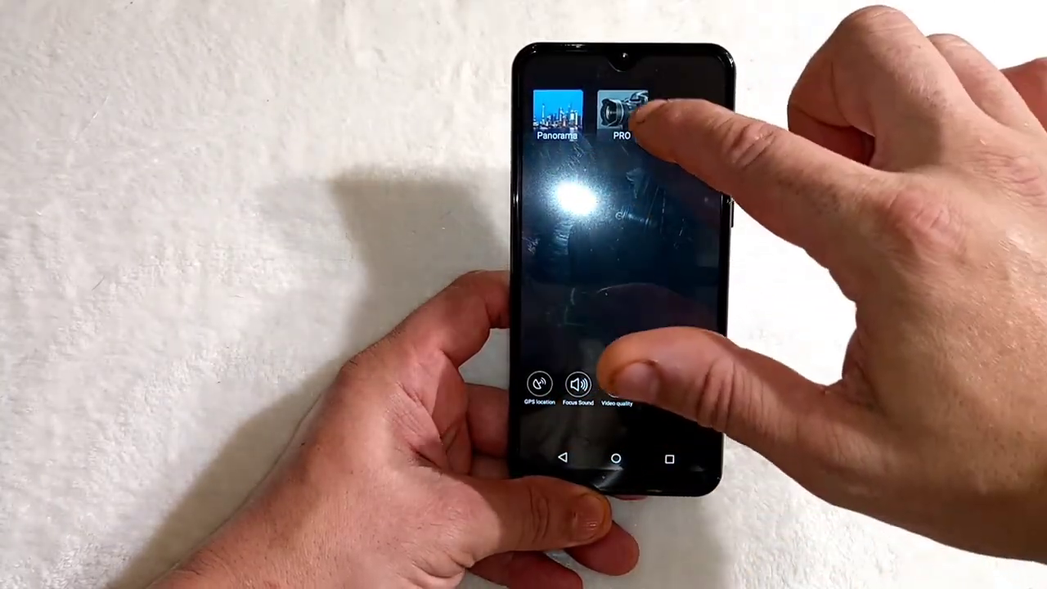
Select PRO from the camera mode list, showing the live preview.
click(625, 111)
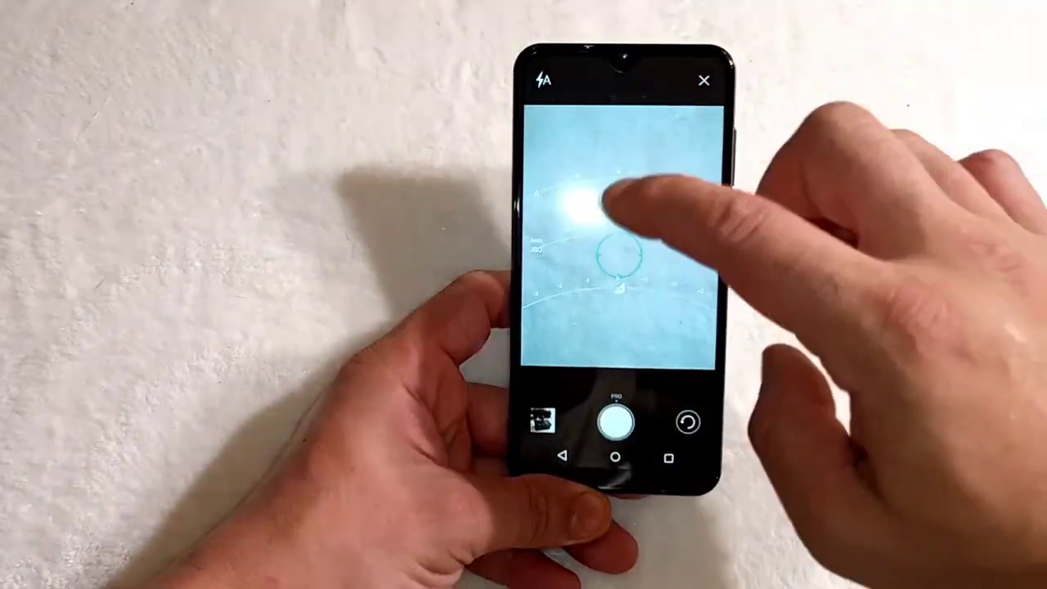